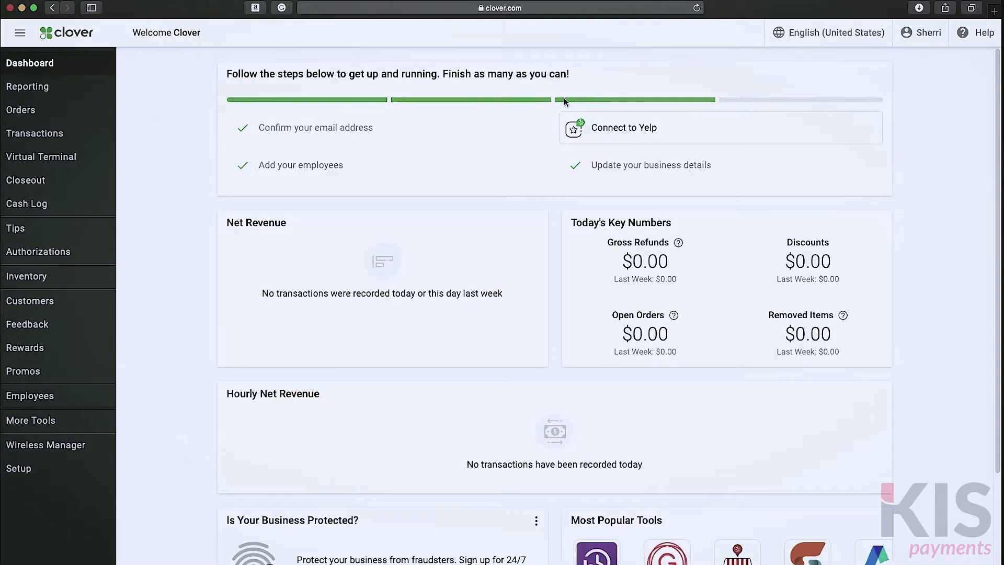
# Open the Employees page from the left sidebar
pyautogui.click(29, 395)
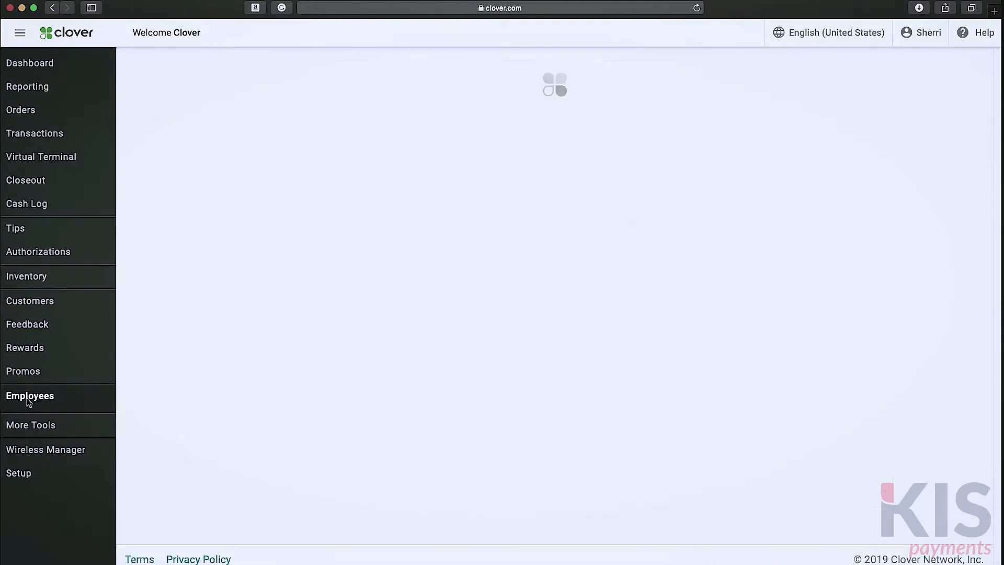
pyautogui.click(29, 396)
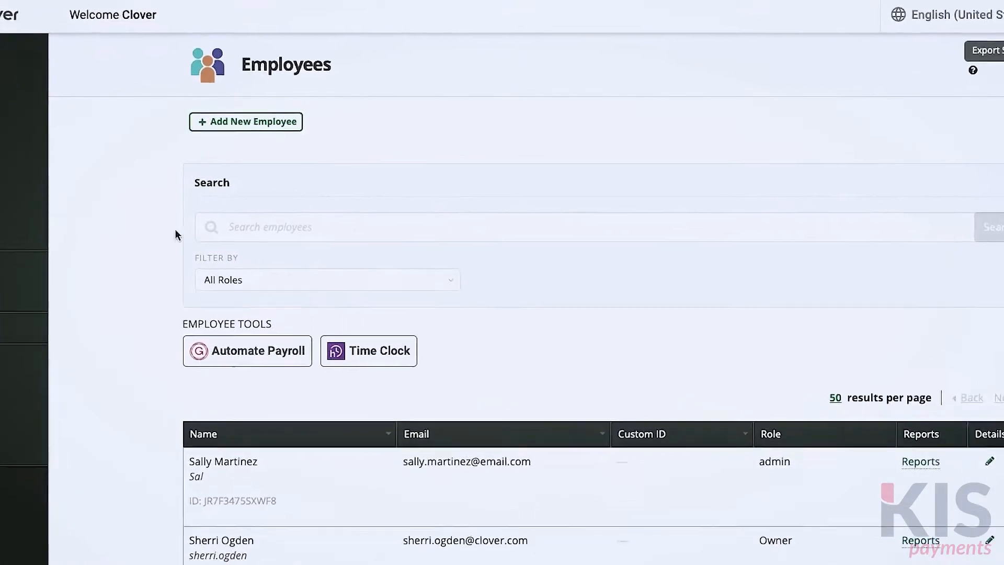
pyautogui.click(245, 122)
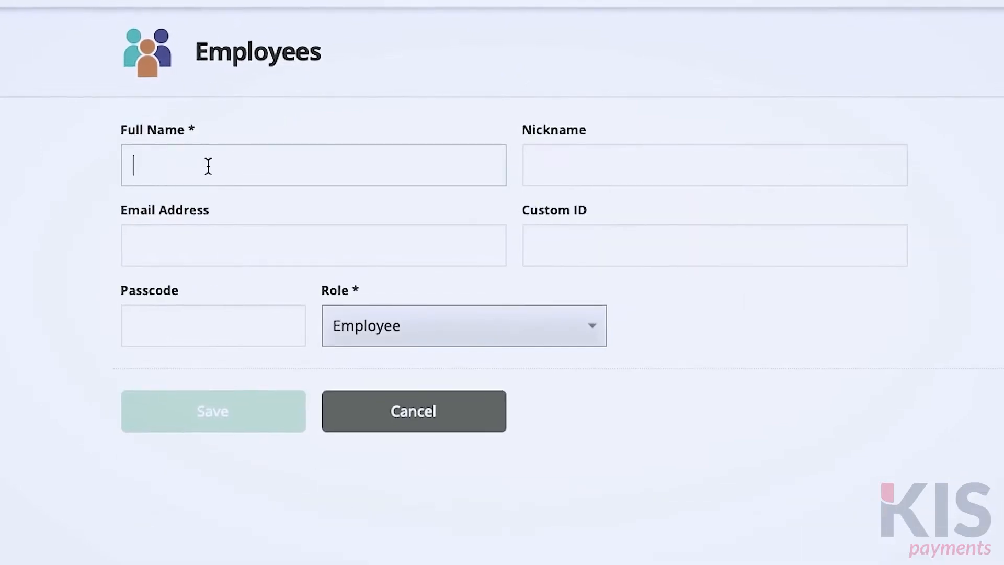
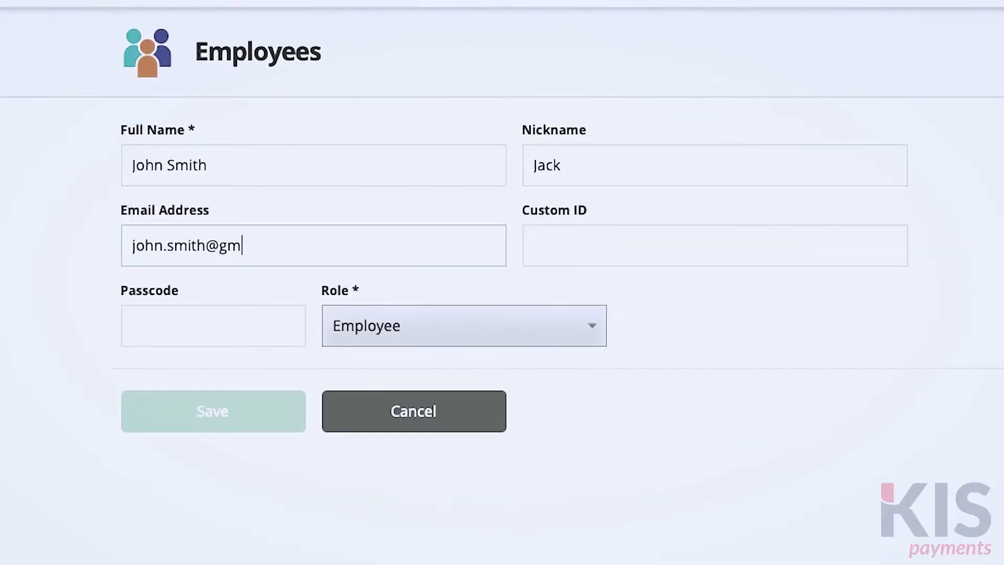
pyautogui.click(463, 325)
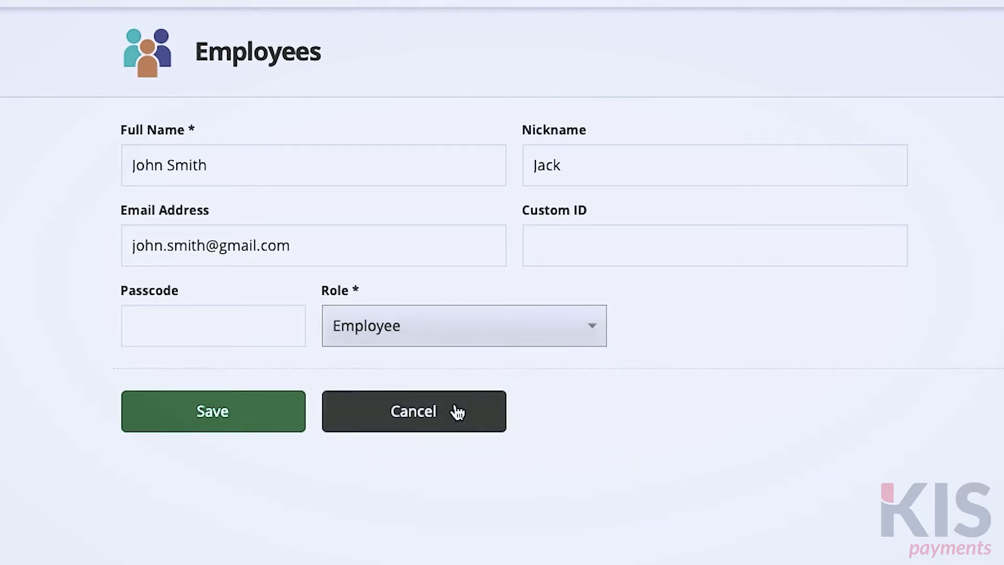
pyautogui.click(713, 244)
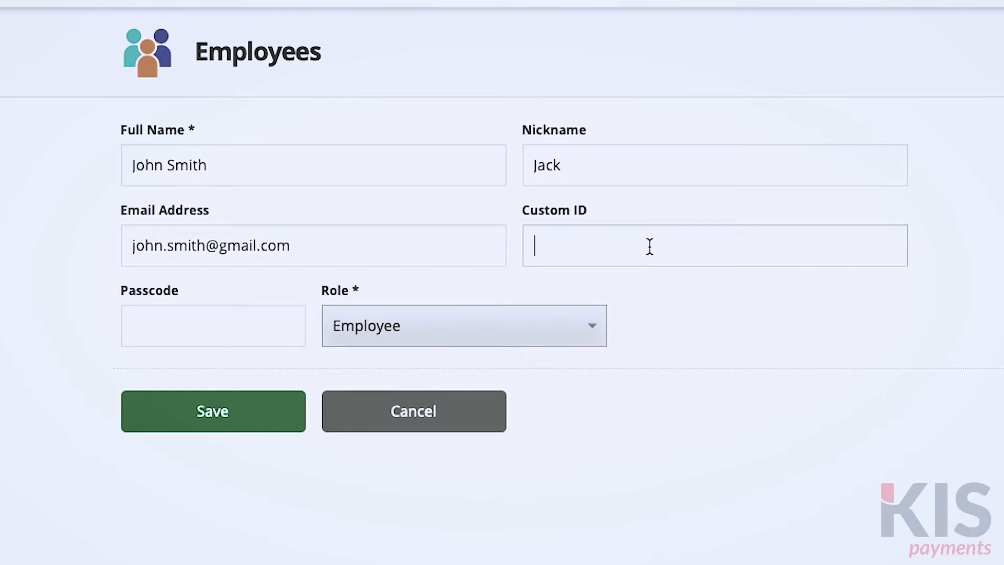
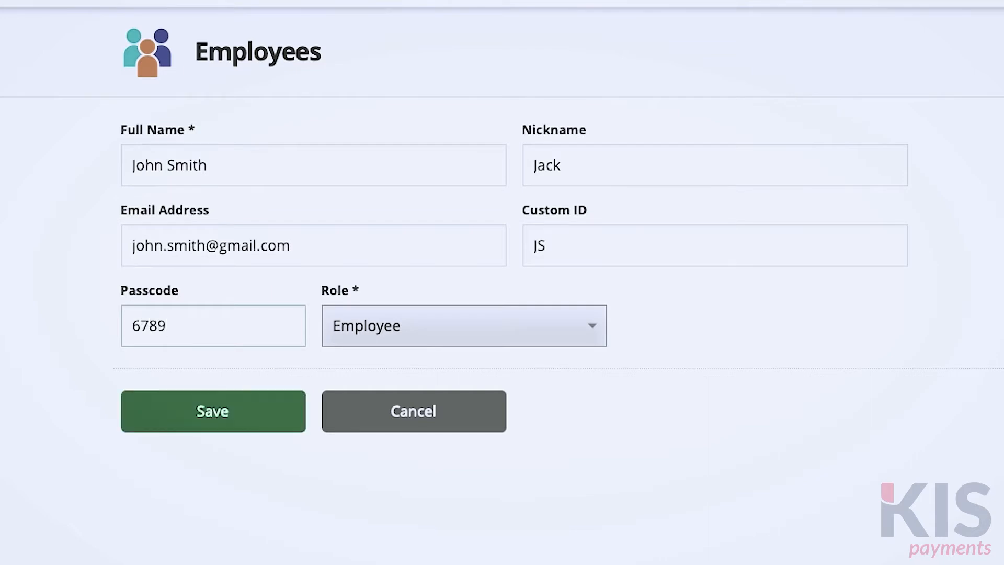
pyautogui.moveTo(212, 411)
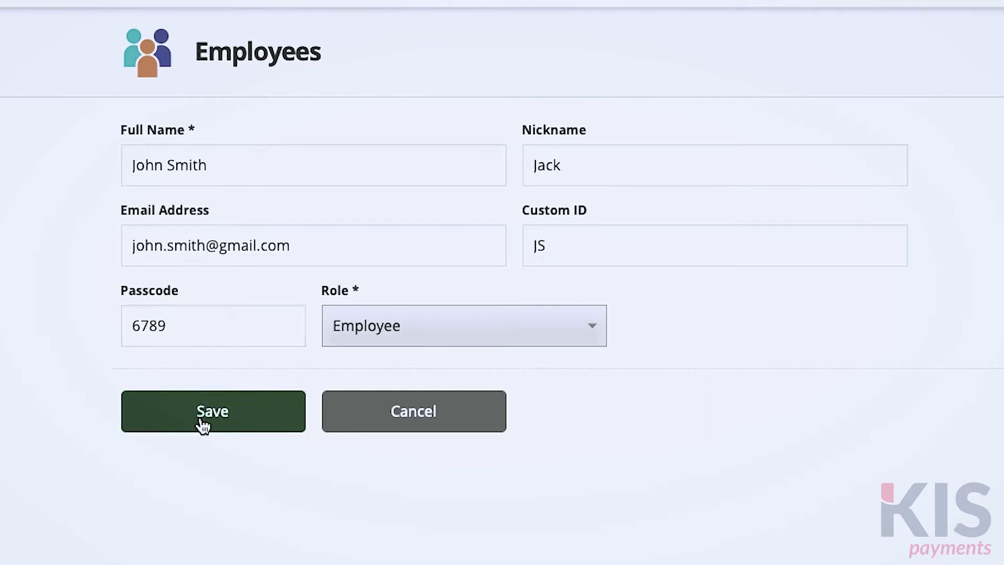
pyautogui.click(212, 412)
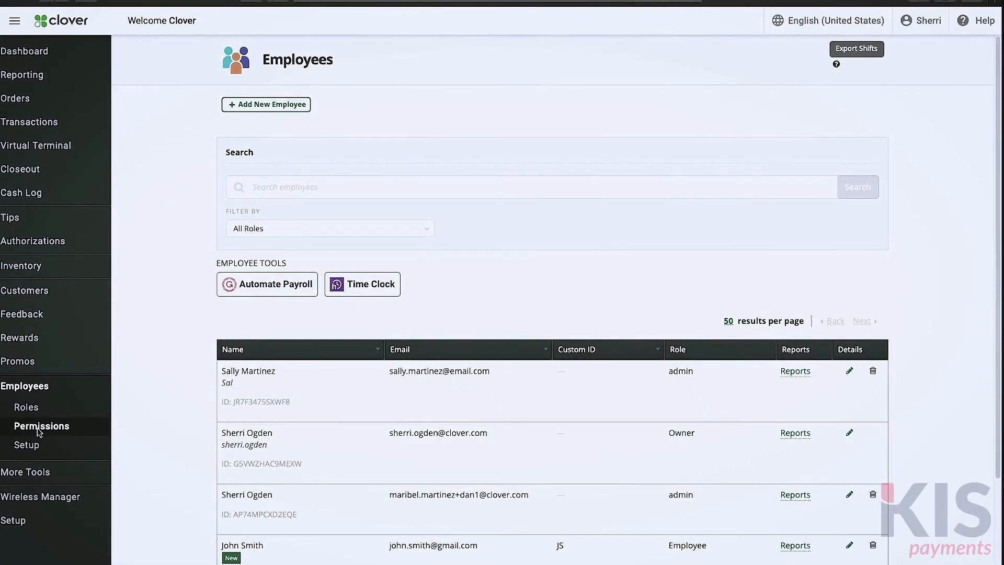
# Open the Employees Permissions page and scroll down through the permissions table
pyautogui.click(41, 425)
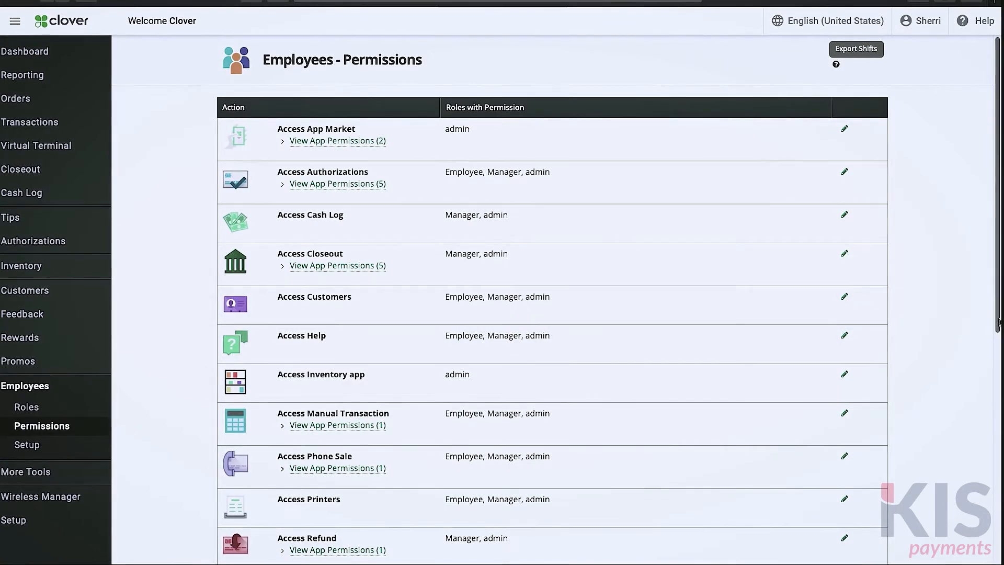
pyautogui.scroll(-3)
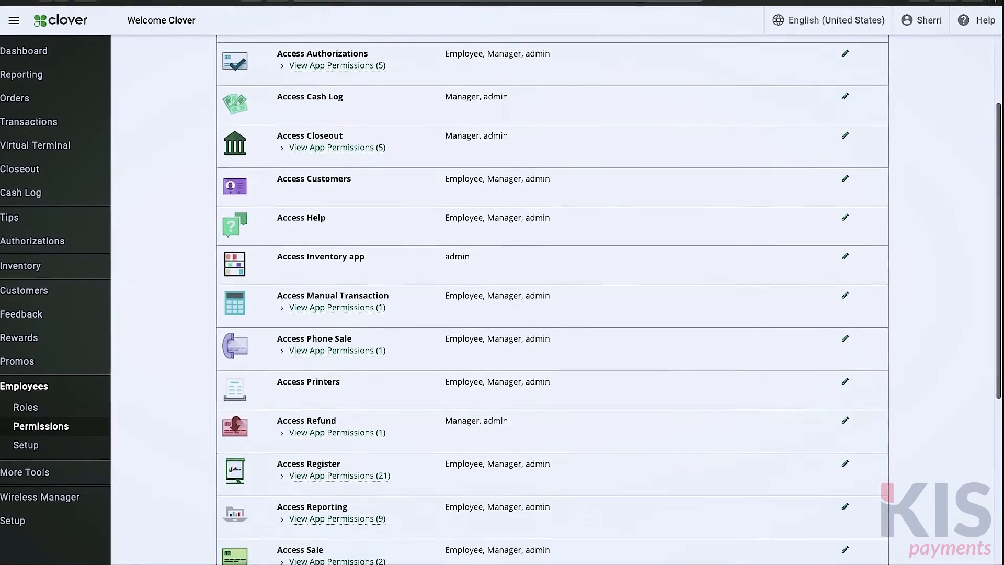
pyautogui.scroll(-3)
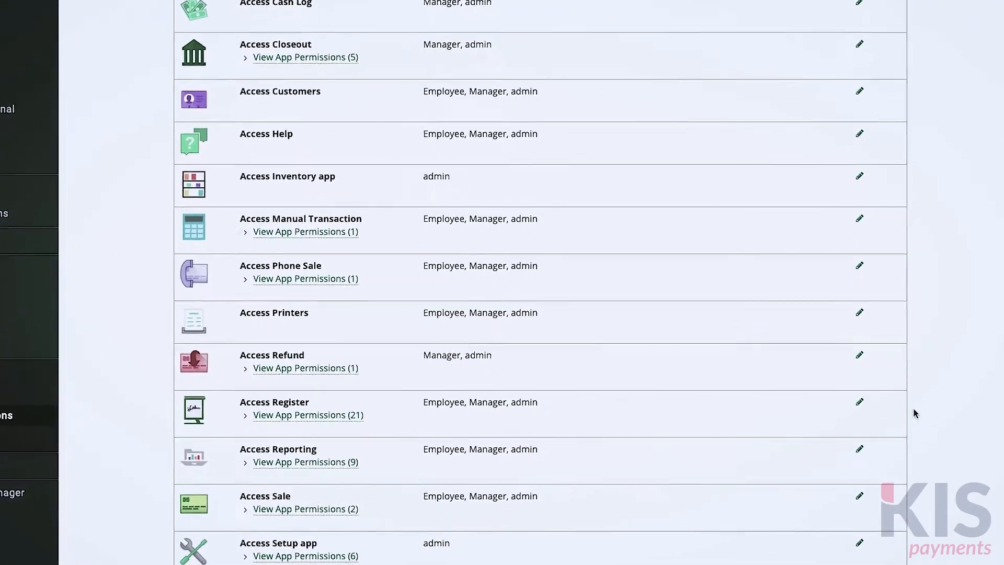
pyautogui.scroll(-3)
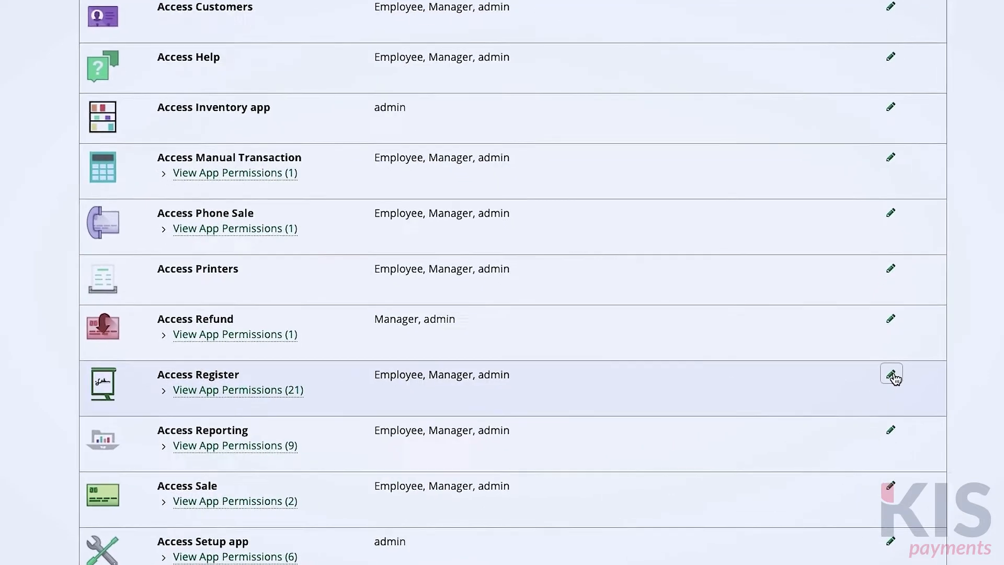
# Expand Access Register's app permissions and open Access Refund's roles for editing
pyautogui.click(890, 374)
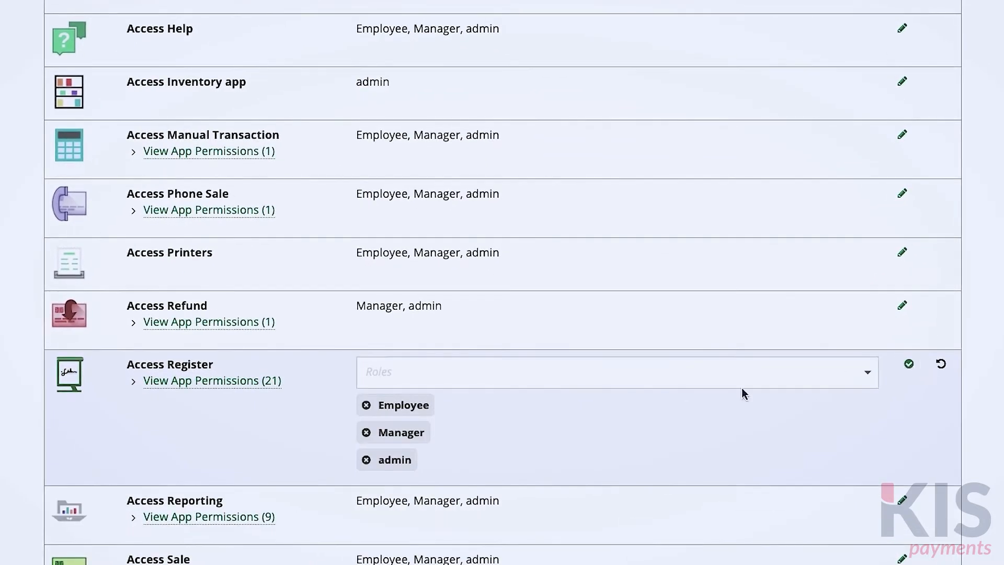
pyautogui.click(209, 380)
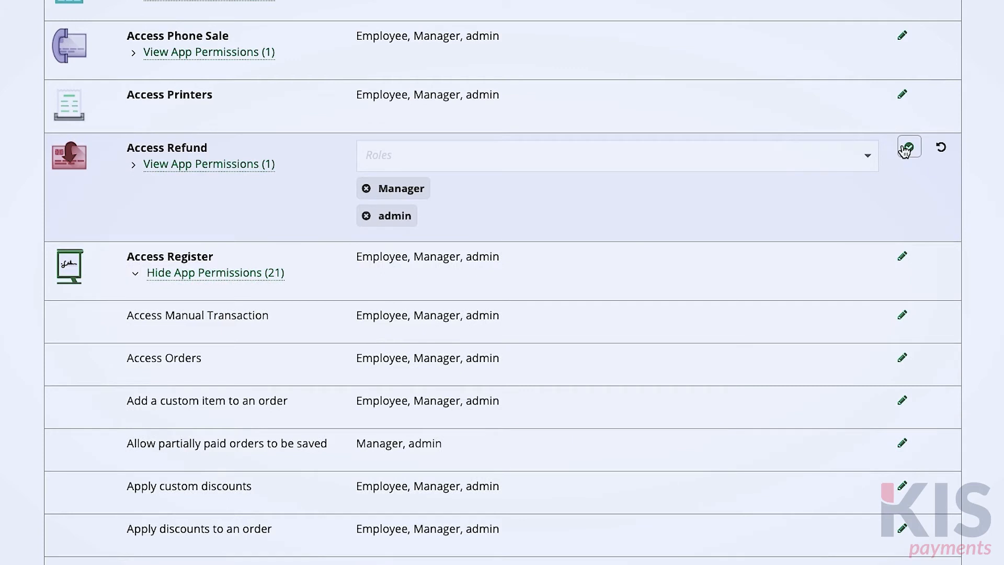
# Add the Employee role to Access Refund, save, and reopen its roles to verify
pyautogui.click(615, 155)
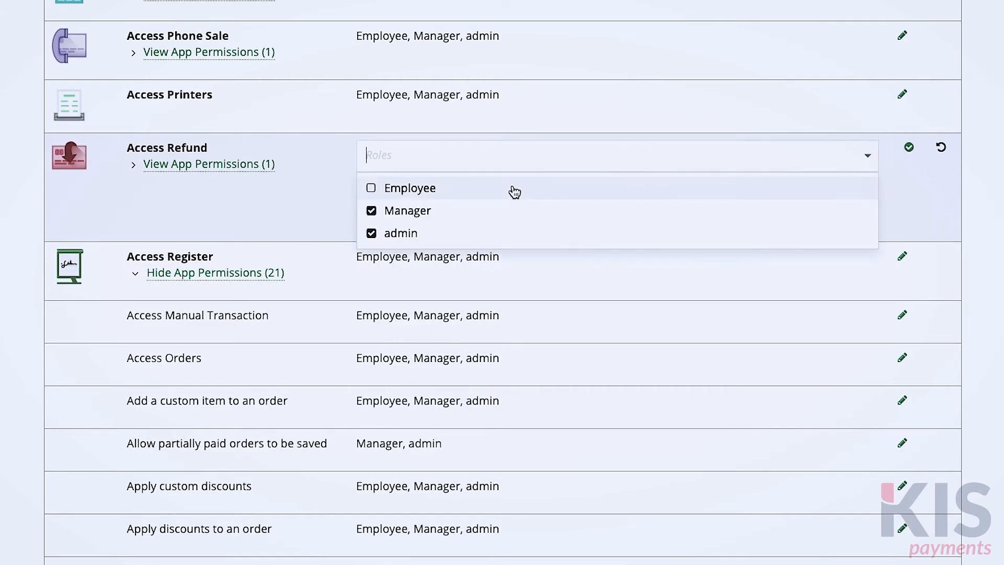
pyautogui.click(370, 188)
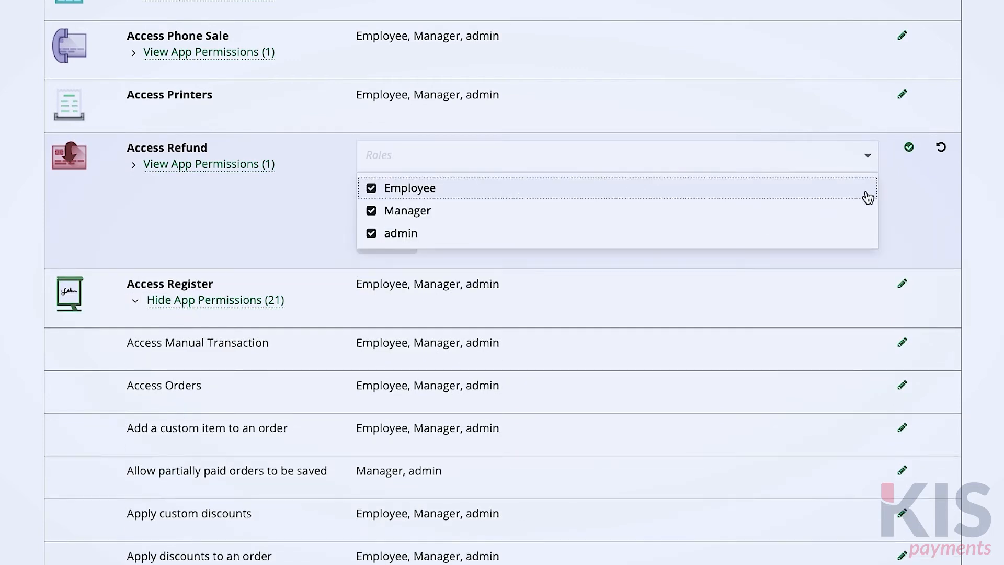
pyautogui.click(907, 147)
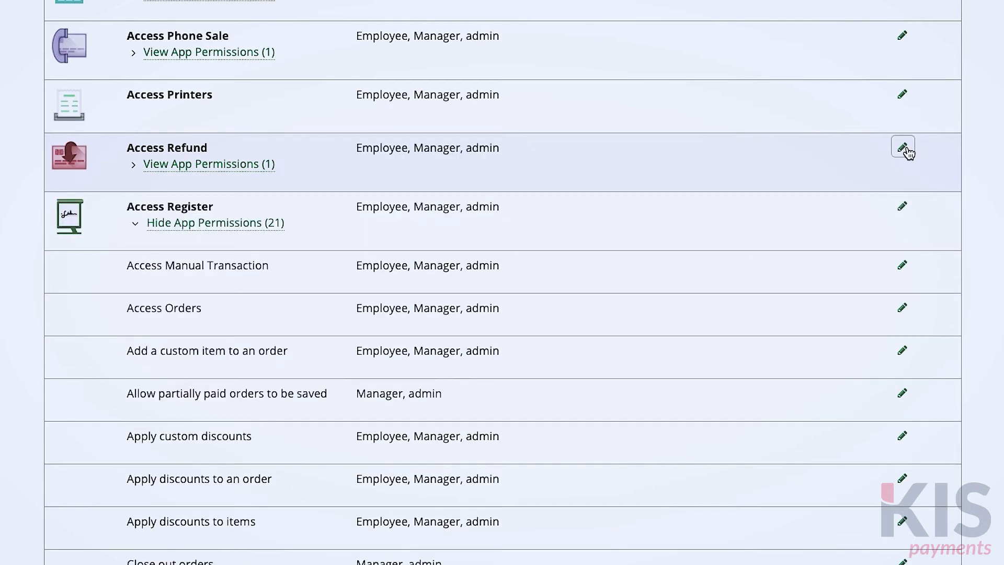
pyautogui.click(902, 146)
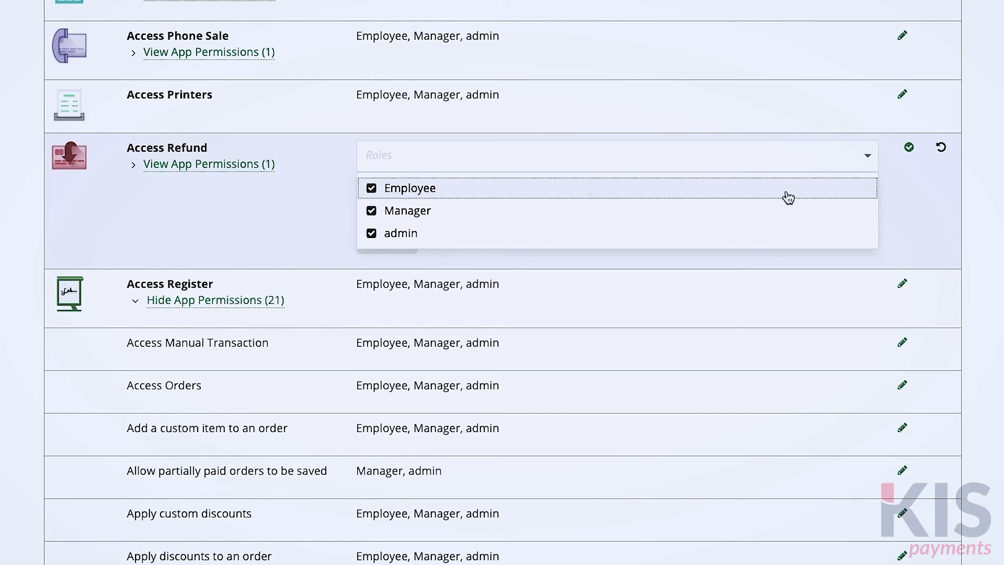